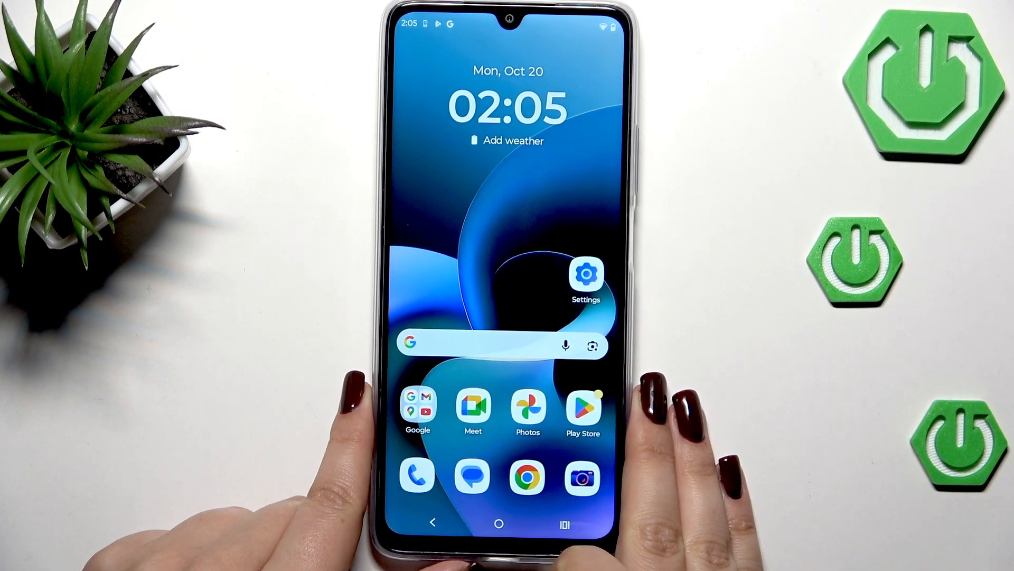
Step: Dial *#06# in the Phone app to show IMEI and serial number, then dismiss
left_click(415, 477)
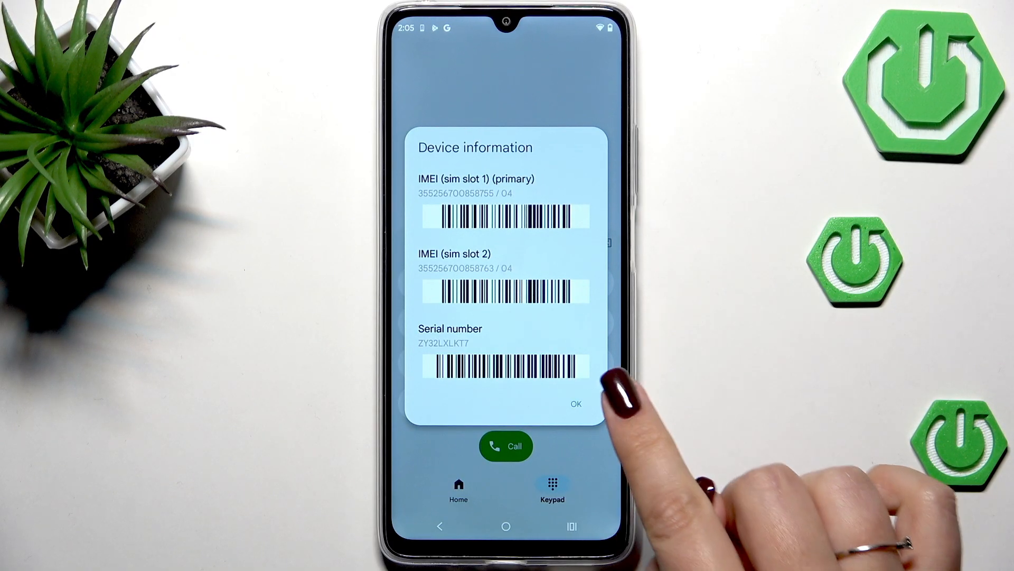
left_click(576, 404)
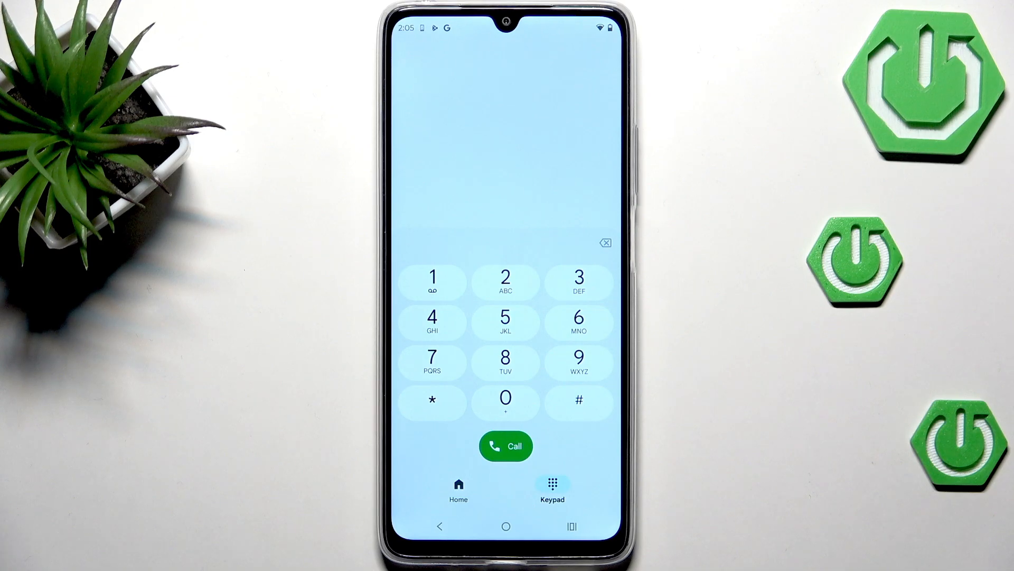
Step: View the XT2535-9 regulatory labels, close them, and begin dialing *#*#225#*#*
left_click(579, 402)
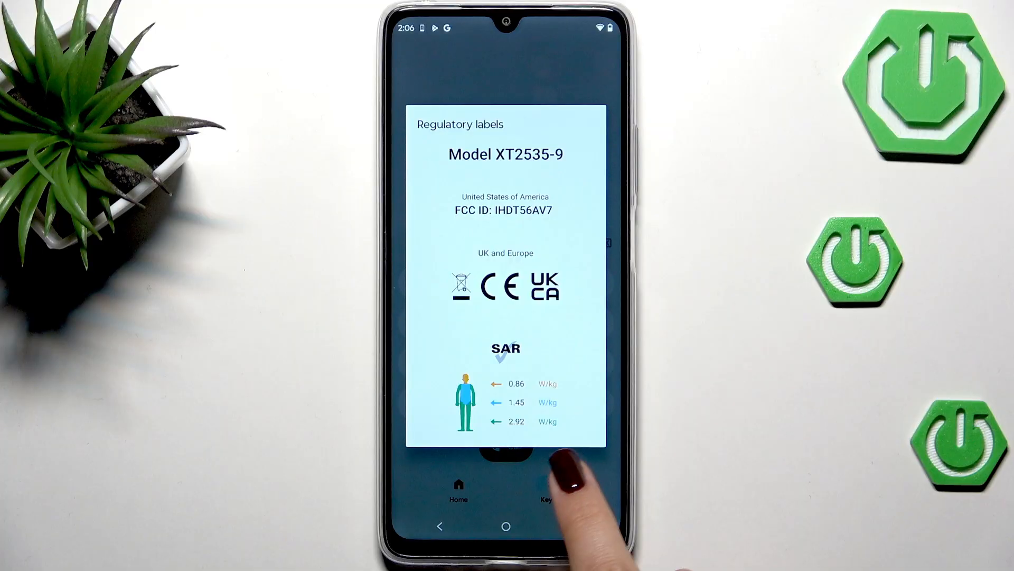
left_click(546, 491)
type("*#*#225#")
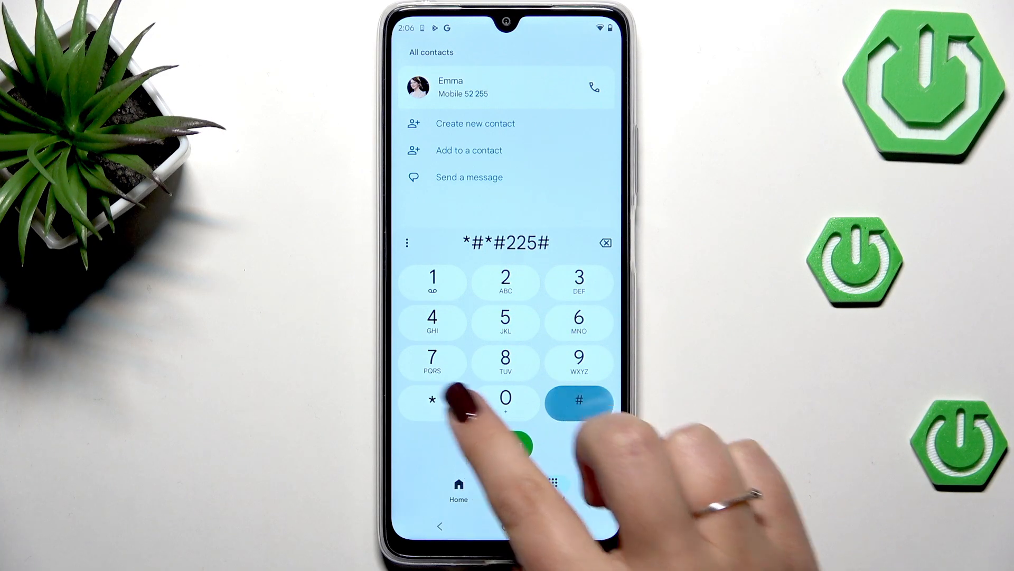
Step: Complete *#*#225#*#* to view calendar info, then return to the empty keypad
left_click(580, 400)
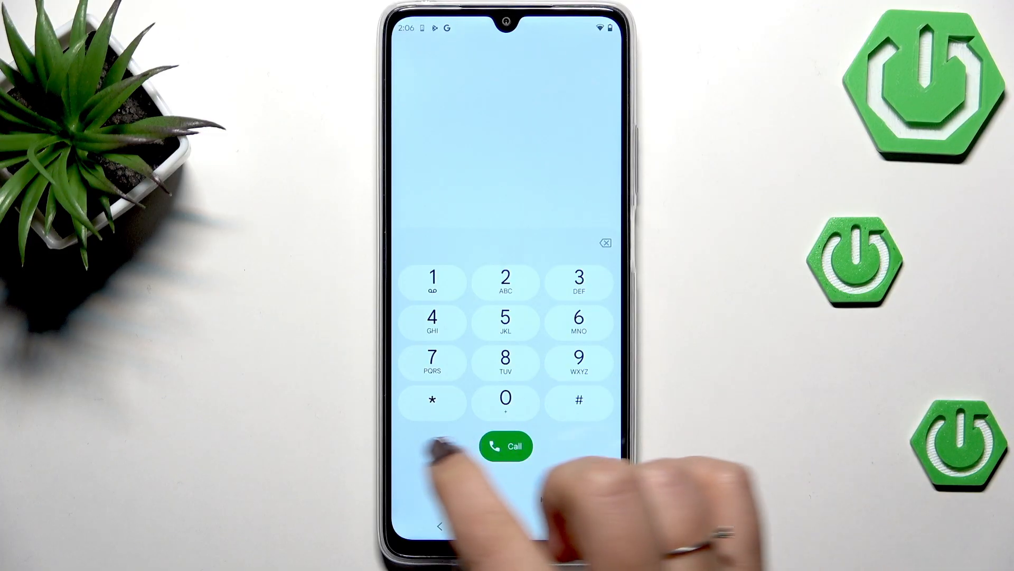
Step: Launch CQATest, allow camera and location while using the app, and open CQA Menu's Display patterns
left_click(579, 402)
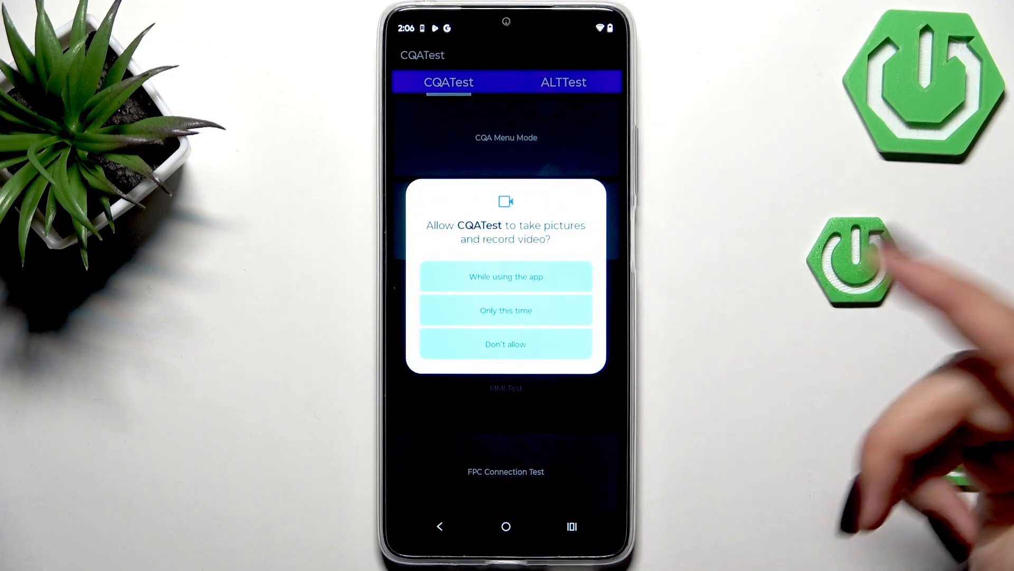
left_click(506, 276)
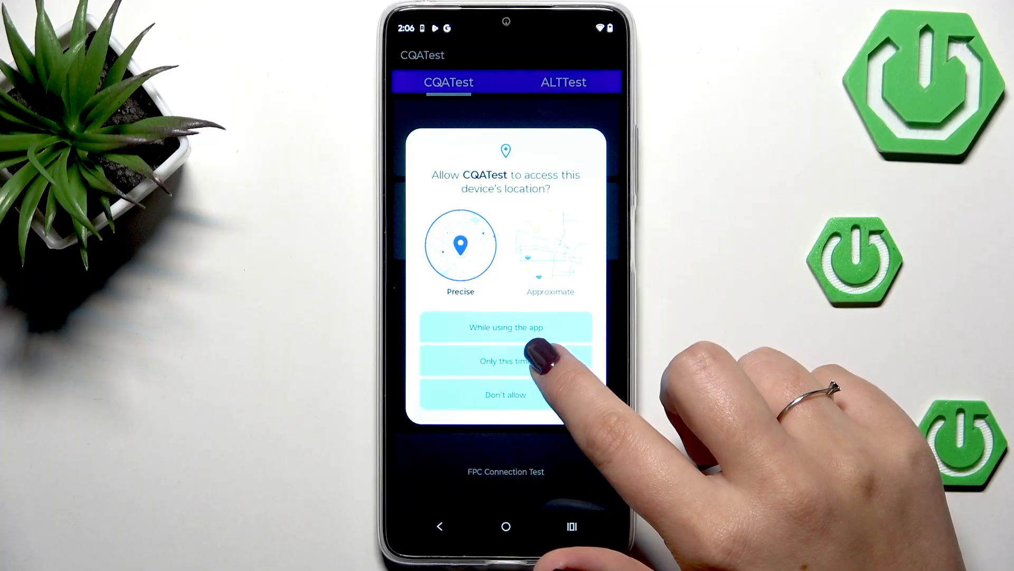
left_click(505, 361)
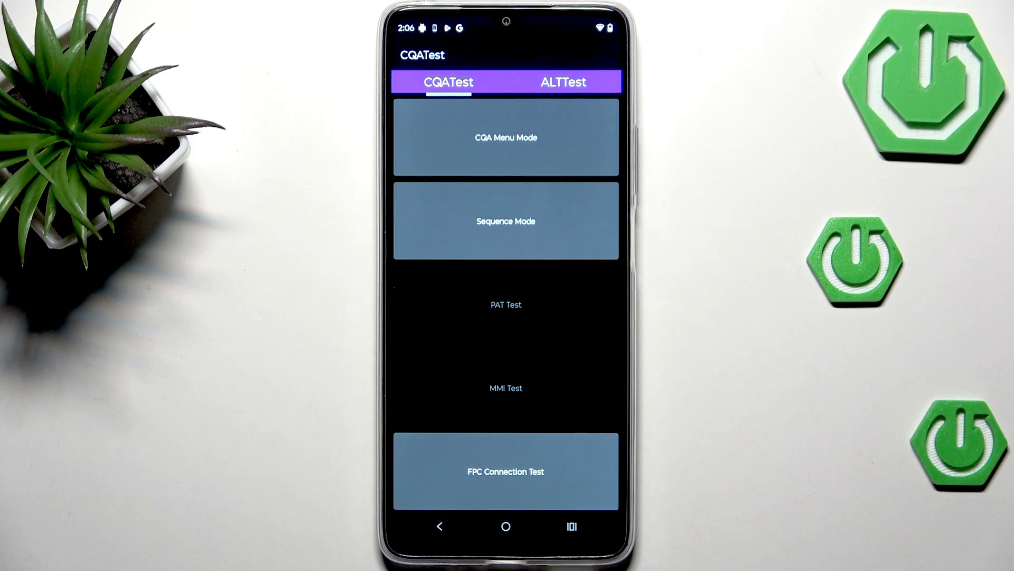
left_click(506, 137)
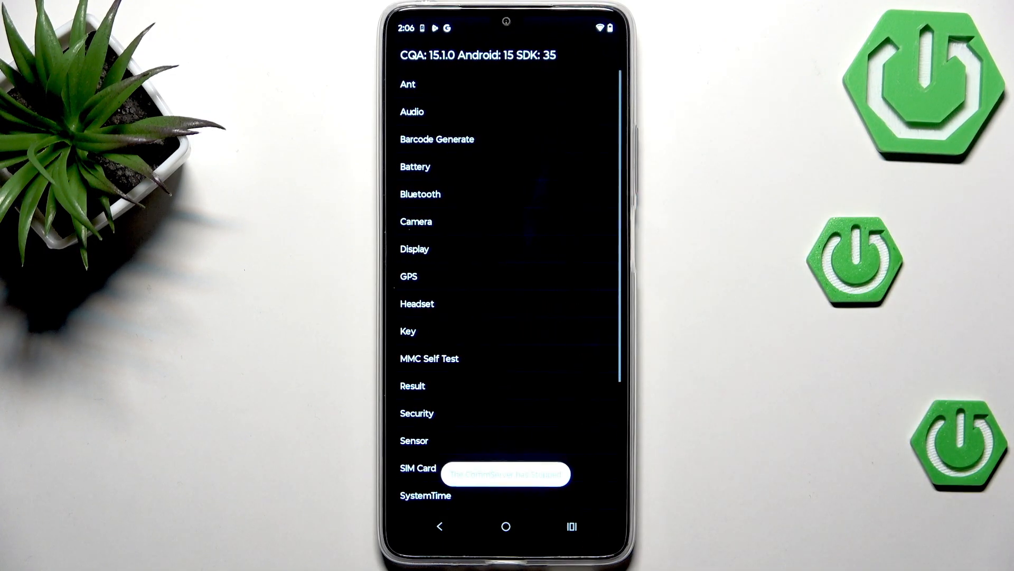
scroll("down", 3)
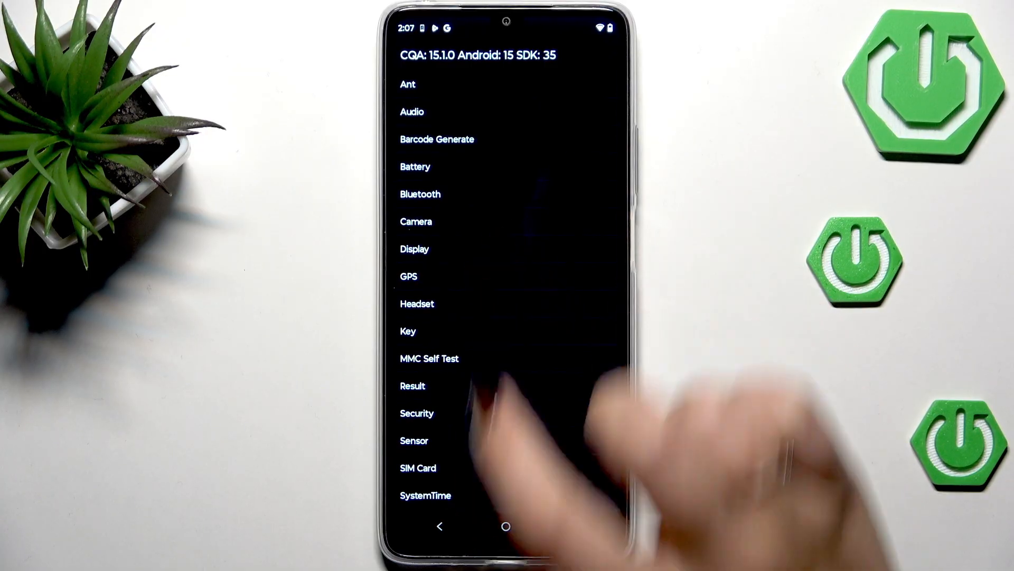
left_click(414, 249)
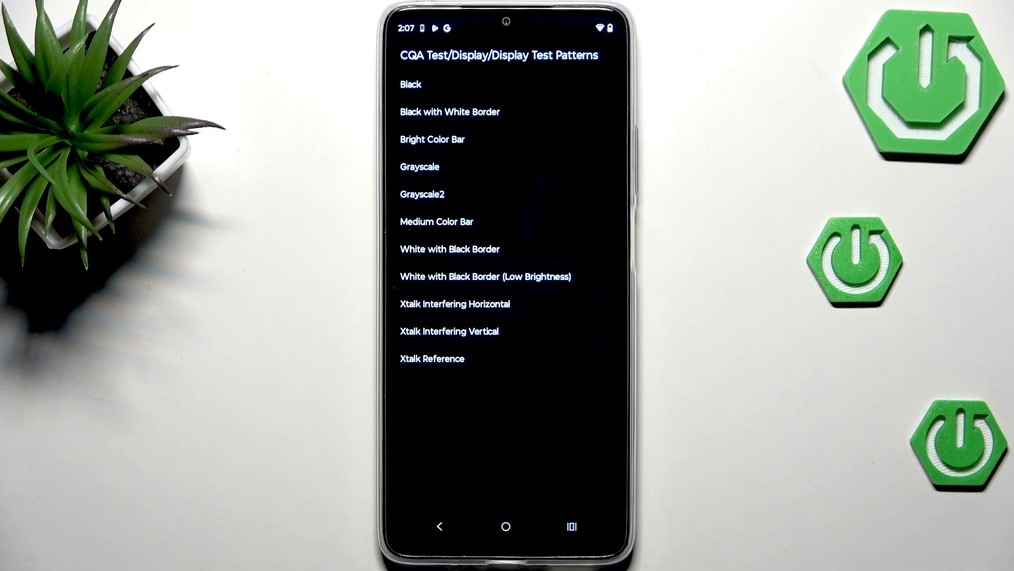
Step: Show the red, green and blue colour bar pattern full screen, then exit it
left_click(450, 249)
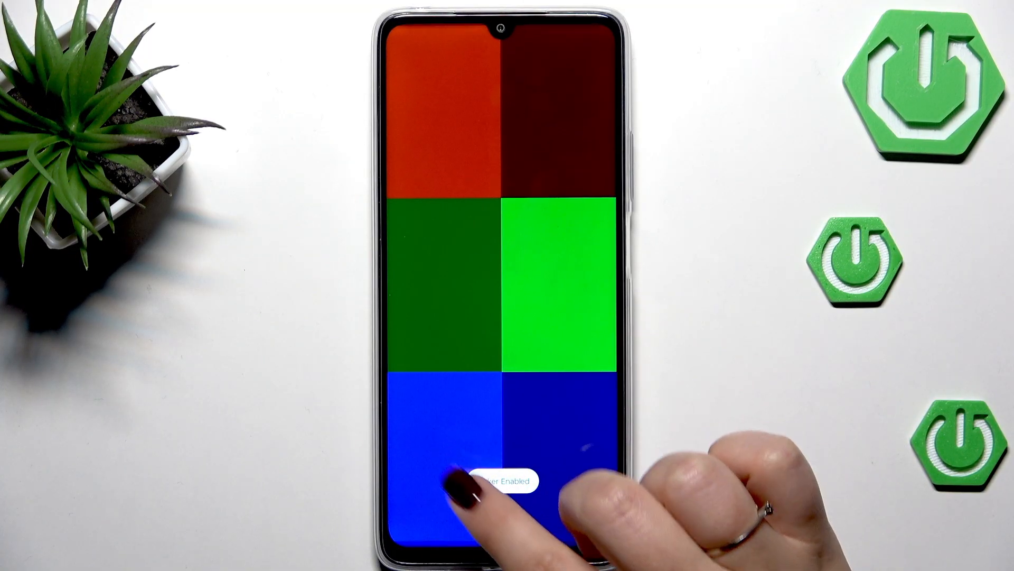
left_click(502, 493)
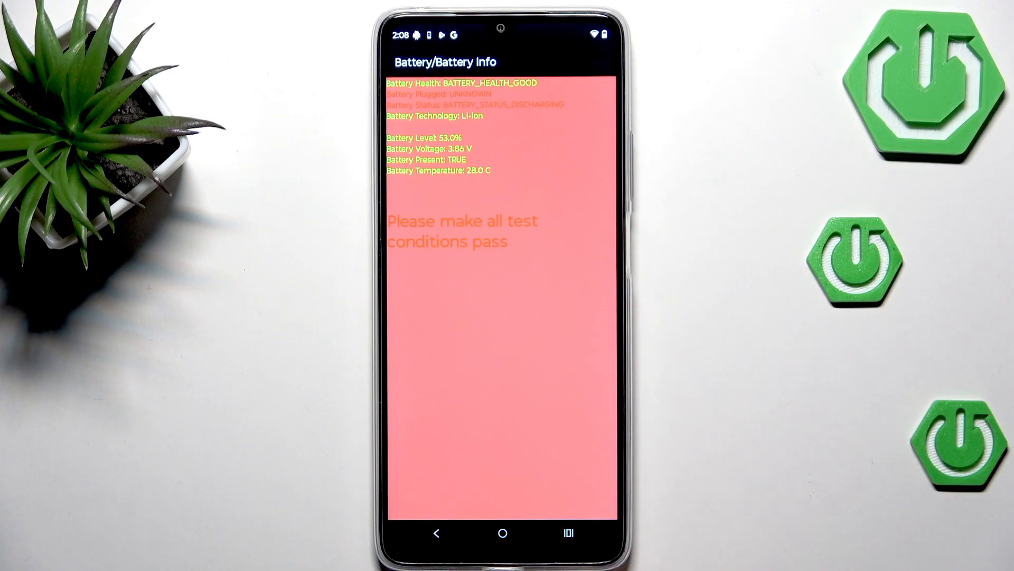
Step: Leave Battery Info and start typing *#*#426#*#* on the dialer
left_click(437, 534)
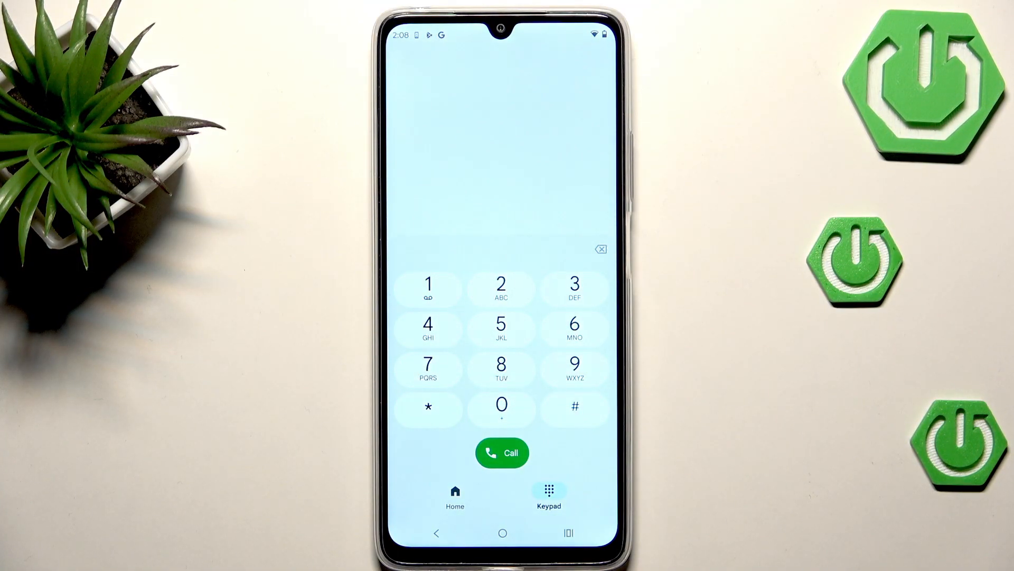
left_click(429, 406)
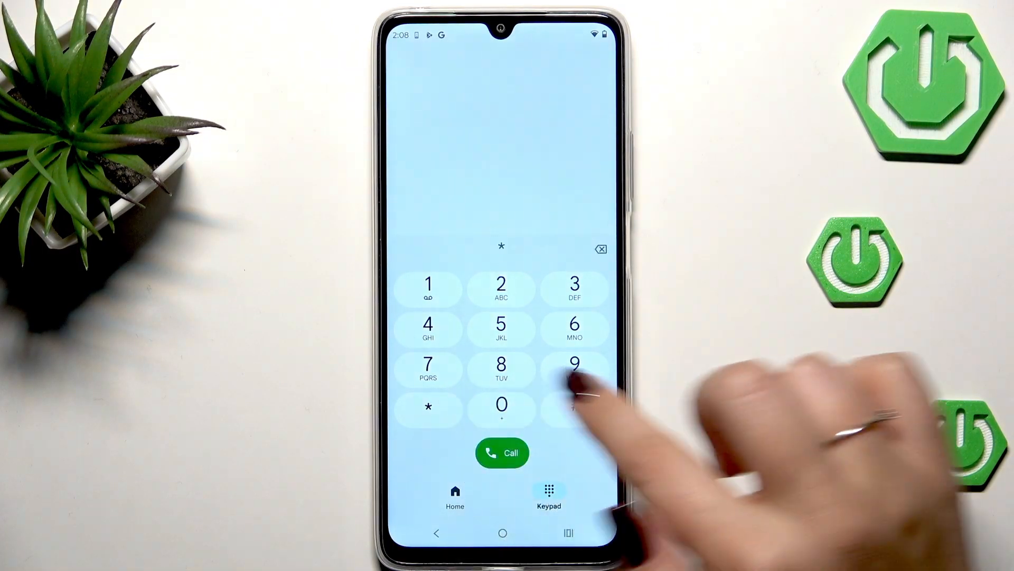
Step: Finish *#*#426#*#* to view the FCM Diagnostics heartbeat log, then return to the dialer
left_click(428, 329)
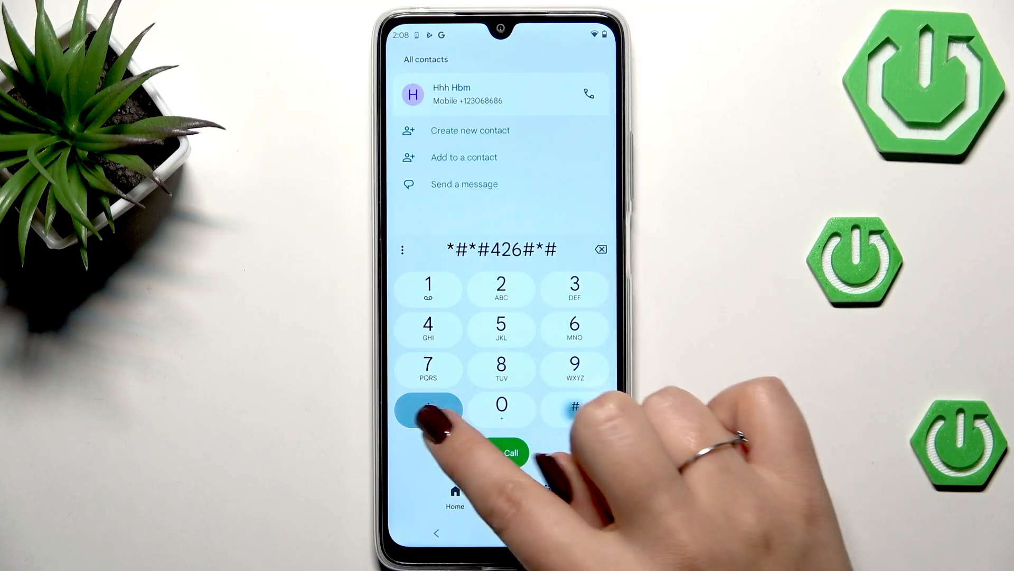
left_click(428, 406)
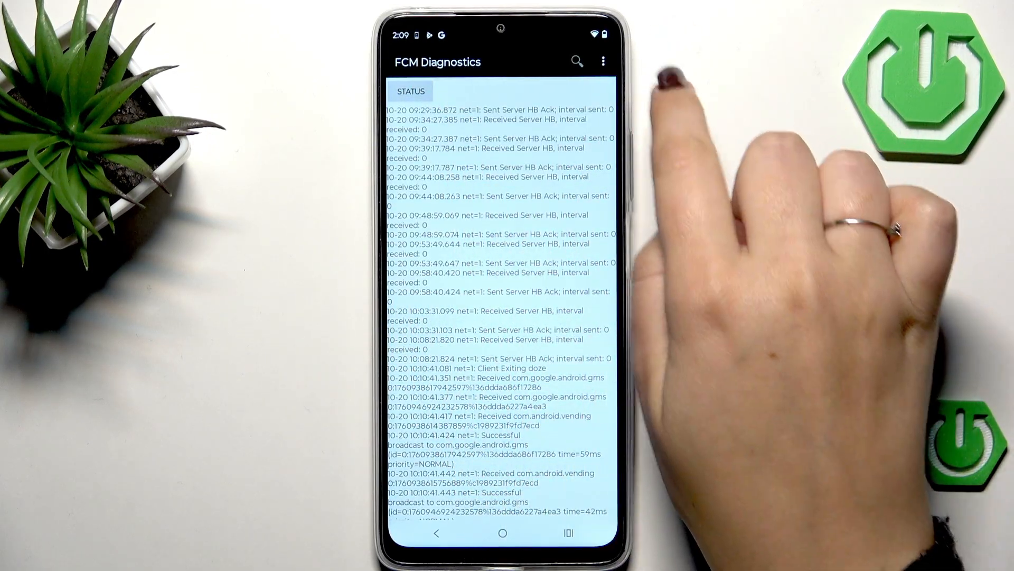
left_click(602, 58)
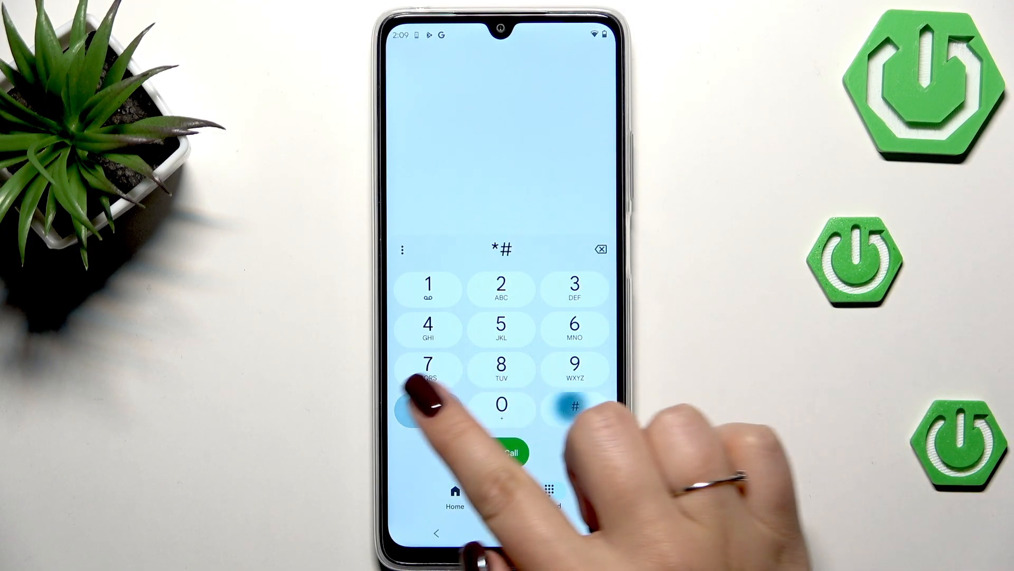
Step: Open the Testing menu via *#*#4636#*#*, view Phone information, then return to Testing
left_click(428, 329)
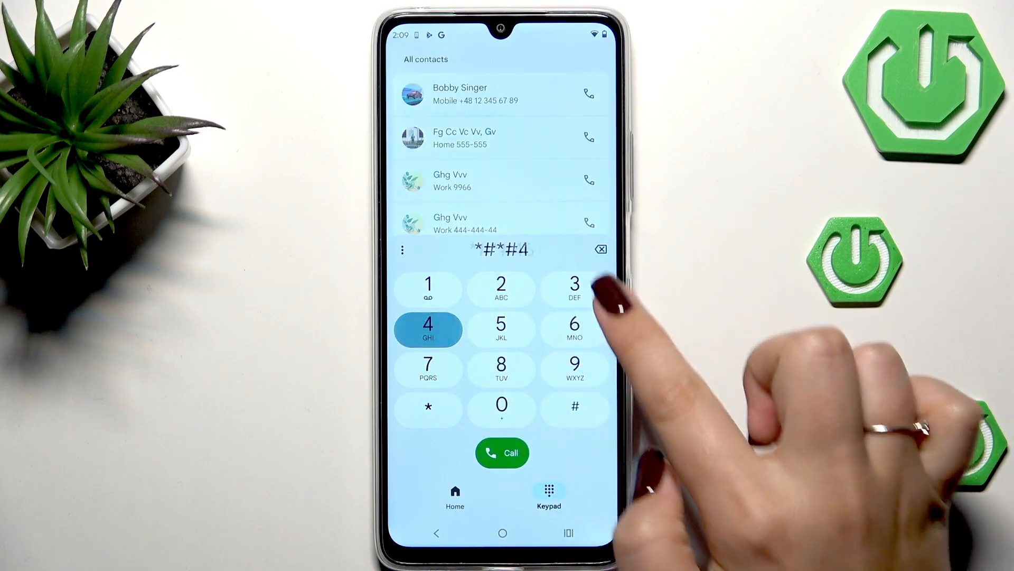
left_click(575, 408)
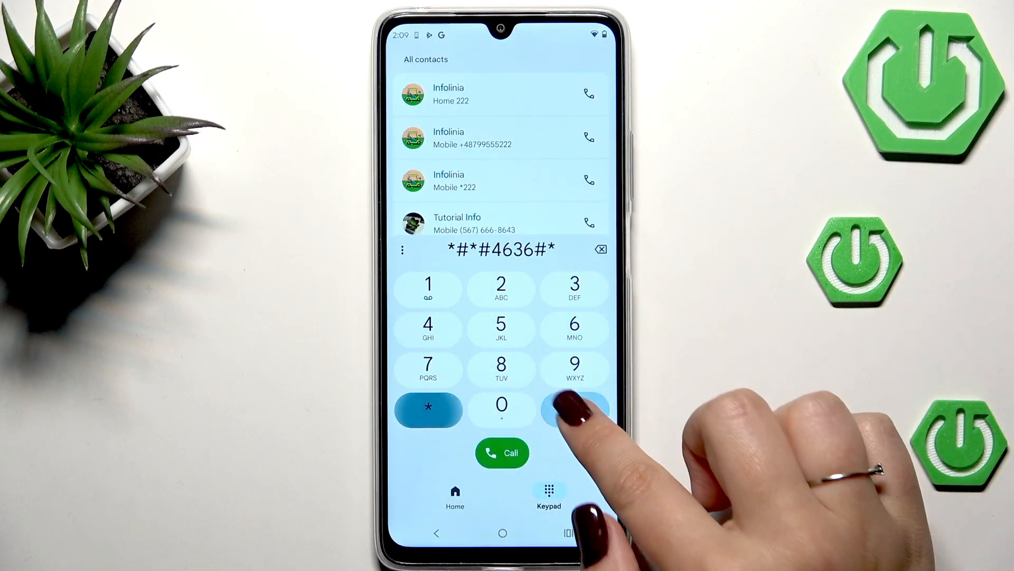
left_click(575, 409)
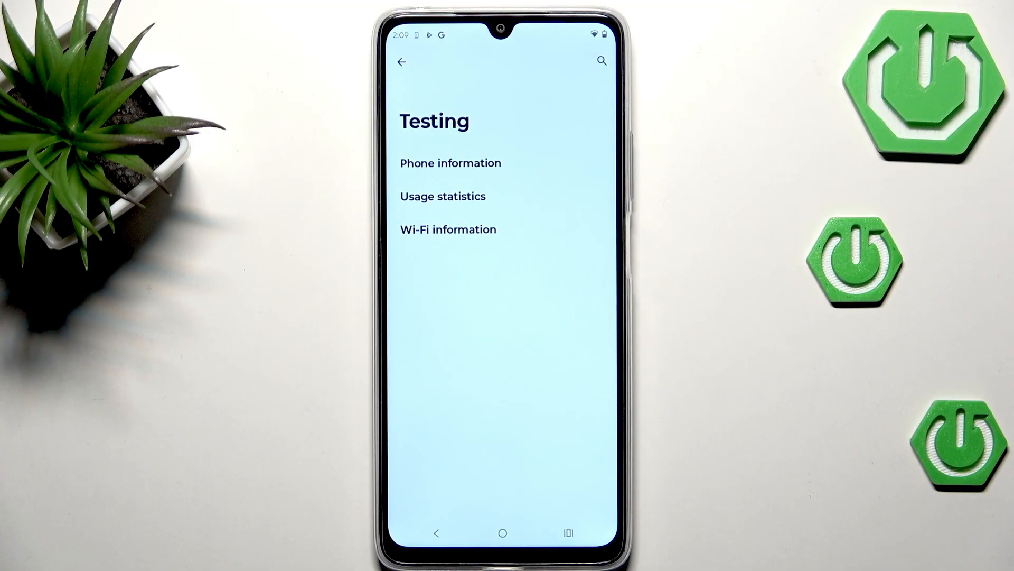
left_click(451, 163)
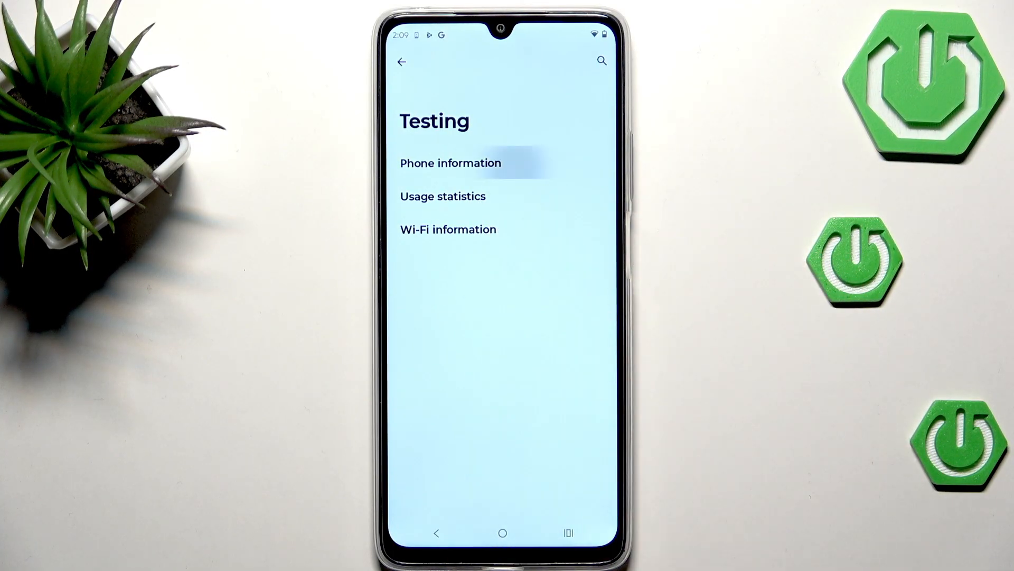
left_click(450, 163)
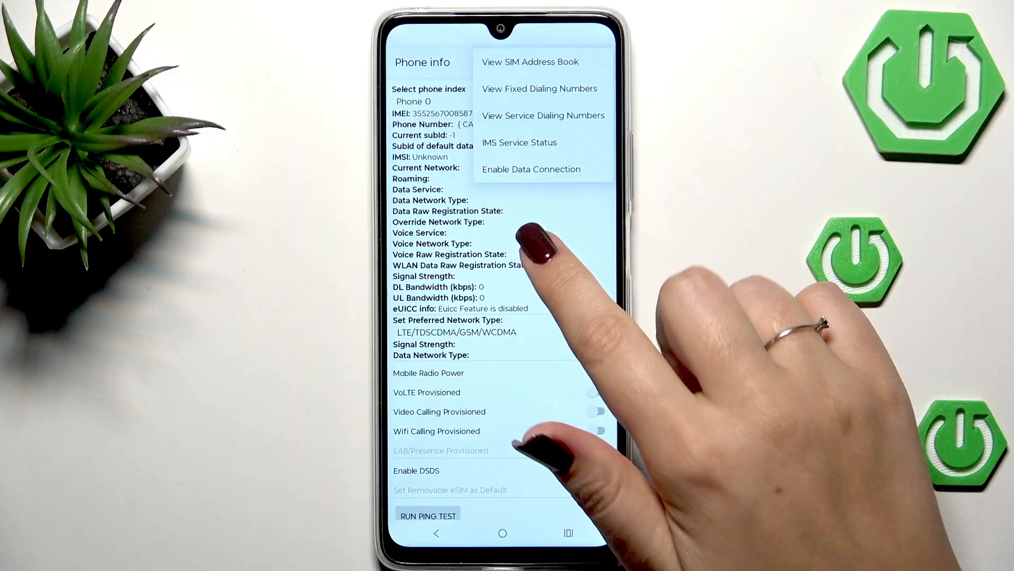
left_click(436, 533)
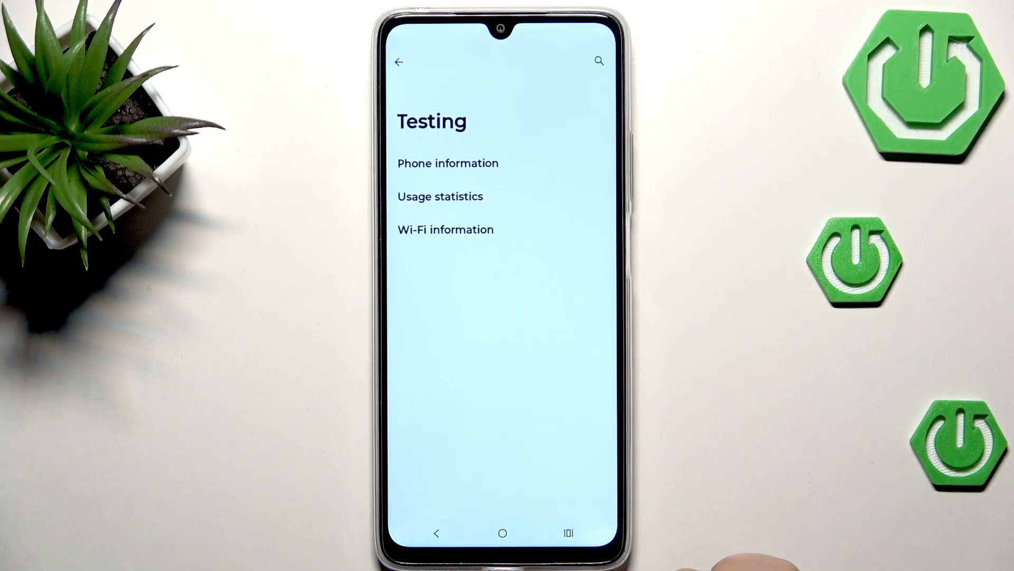
left_click(440, 196)
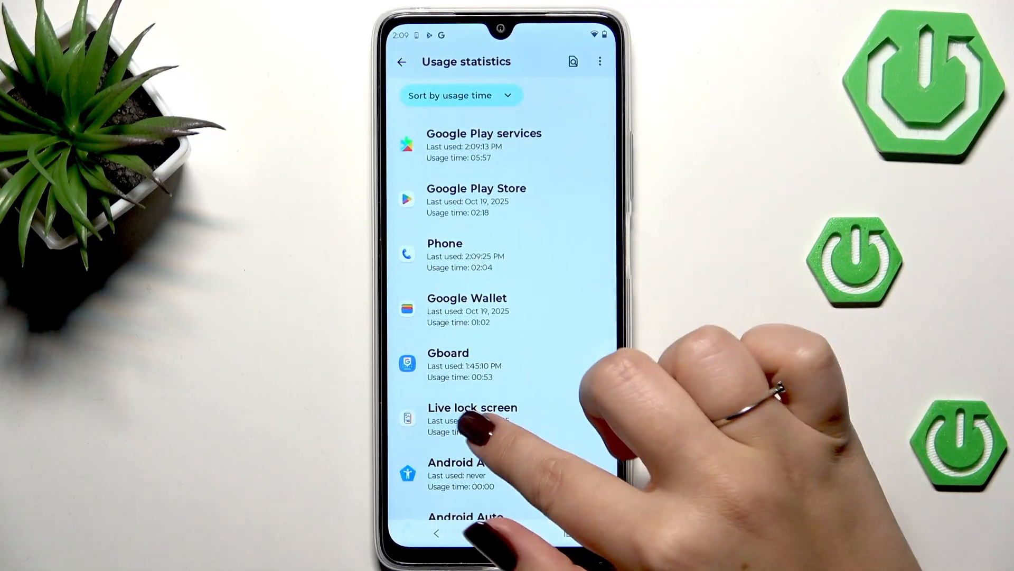
scroll("down", 3)
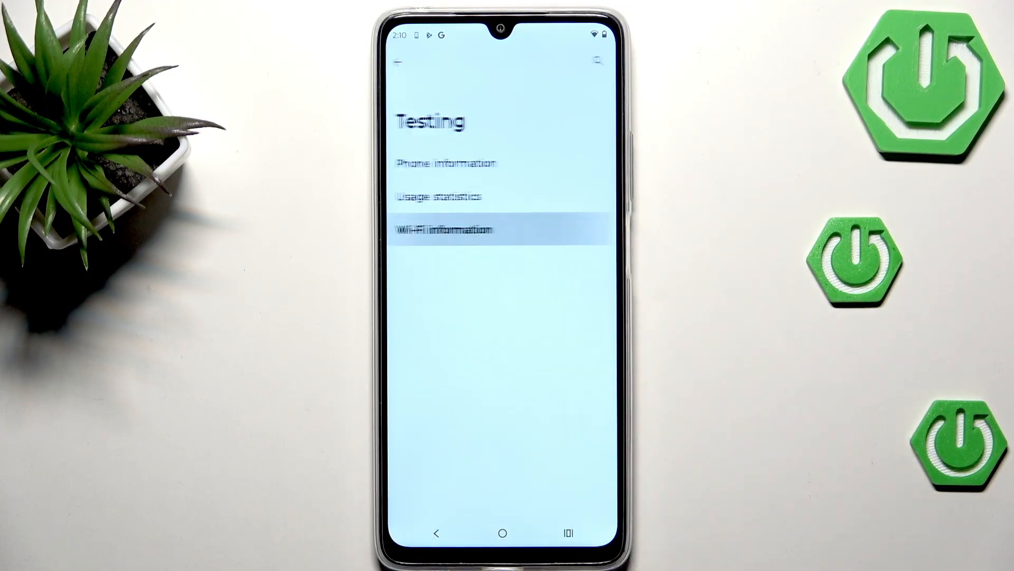
Step: Run the Wi-Fi status ping and HTTP client tests, both passing, then go Home
left_click(443, 229)
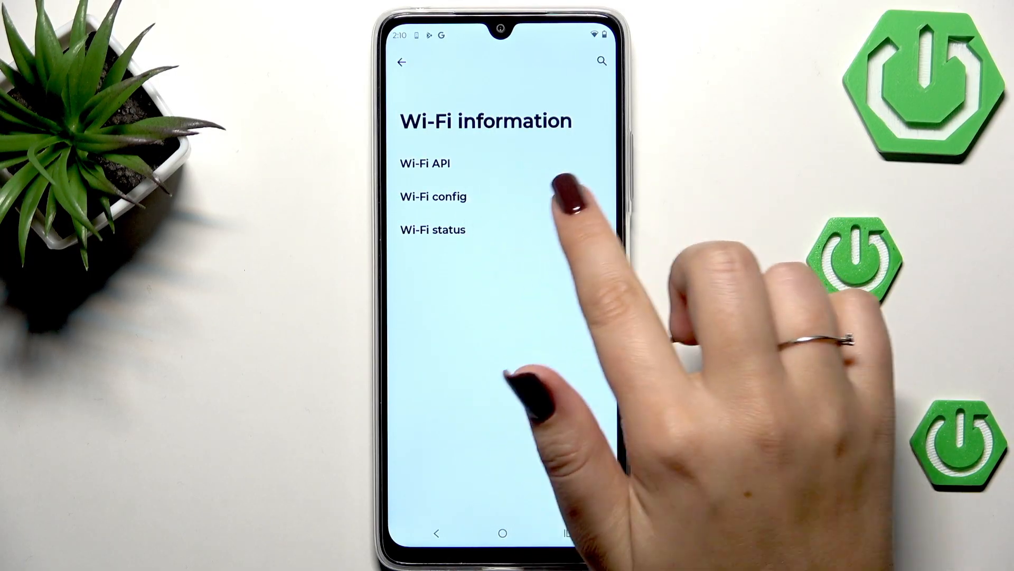
left_click(433, 229)
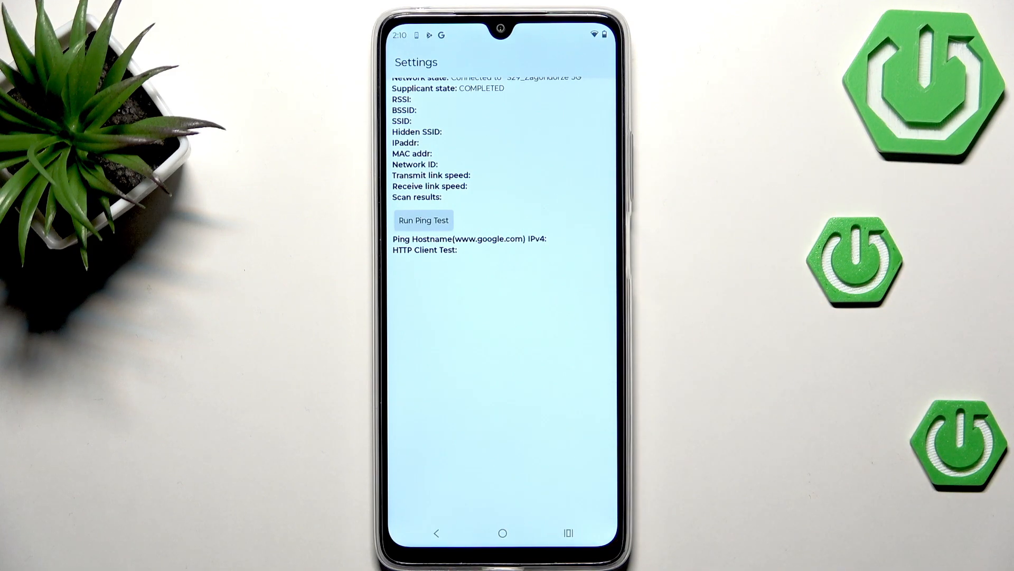
left_click(423, 221)
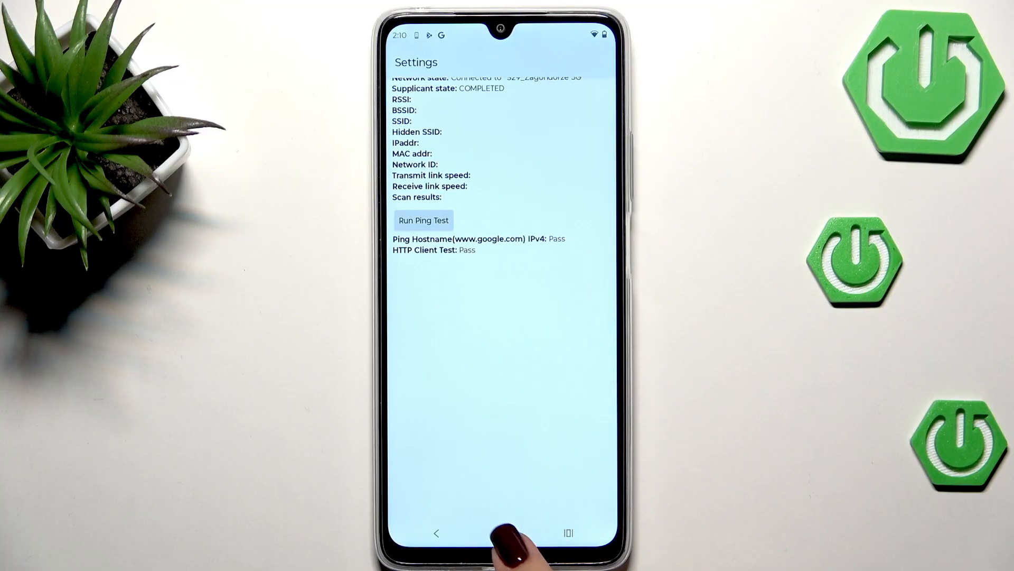
left_click(501, 533)
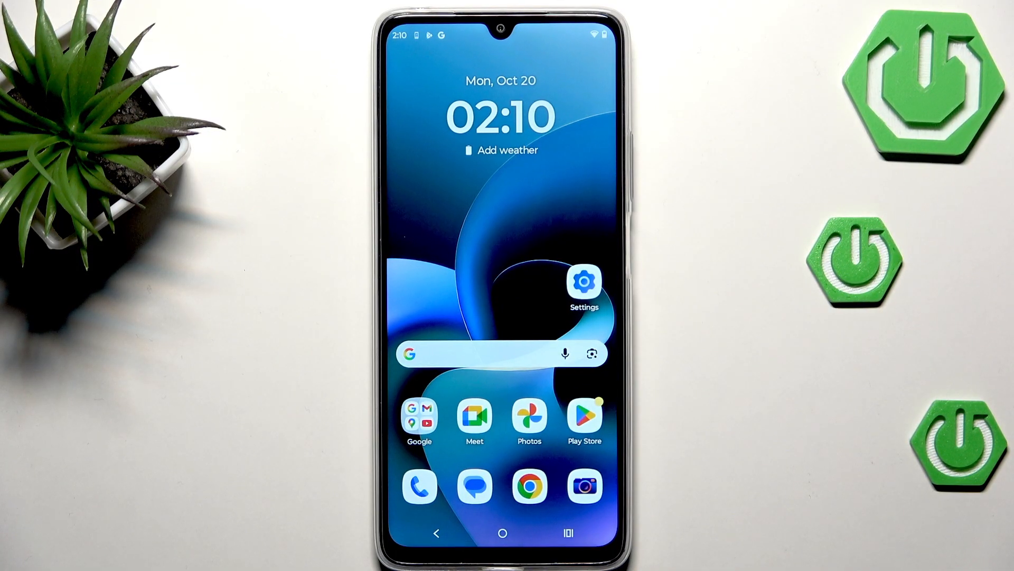